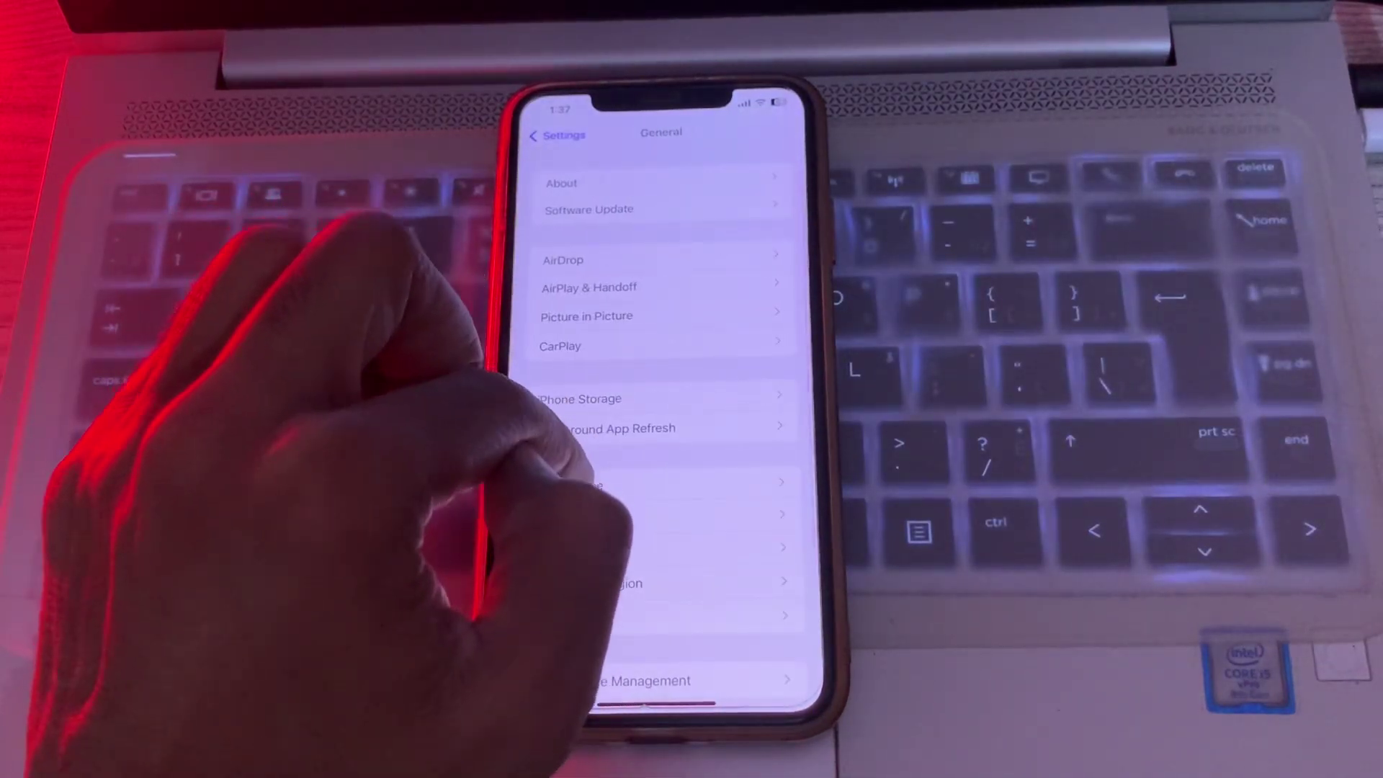
pyautogui.scroll(3)
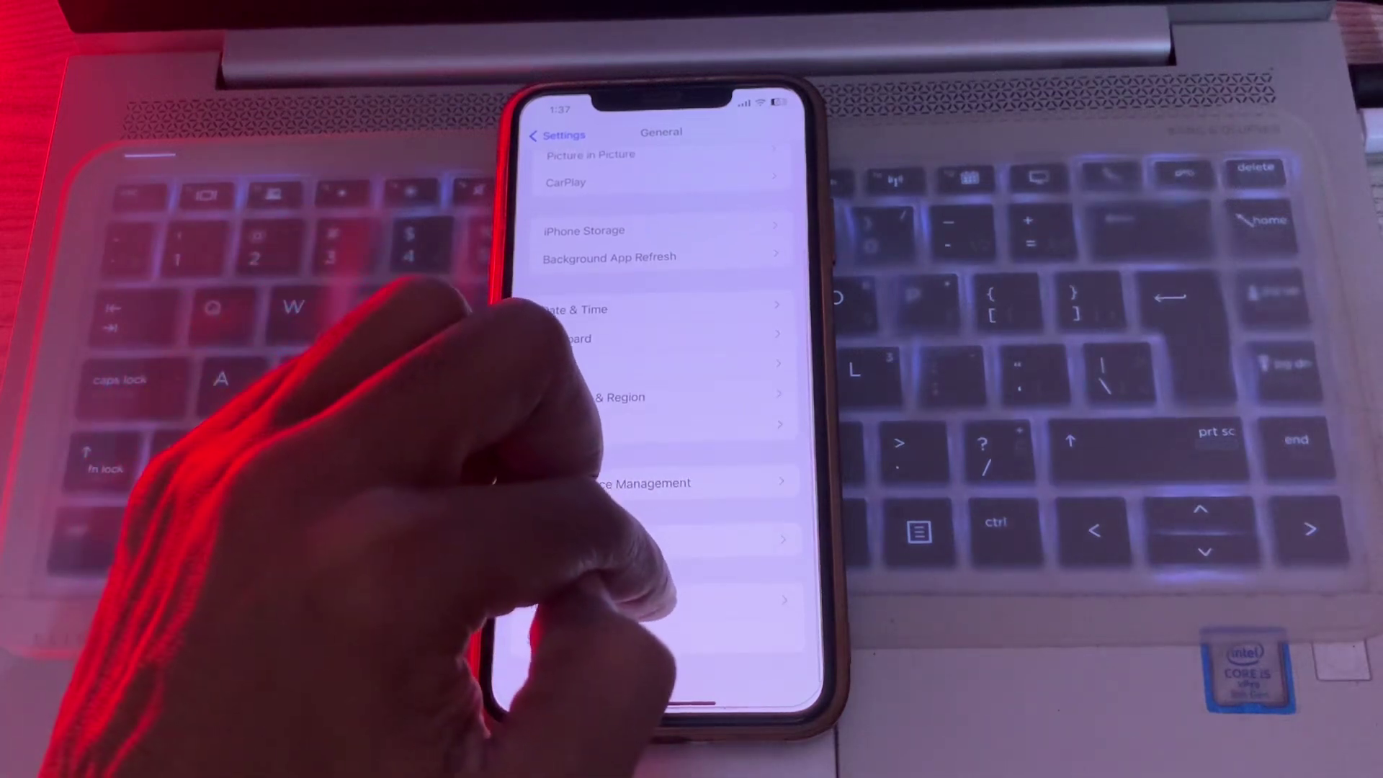